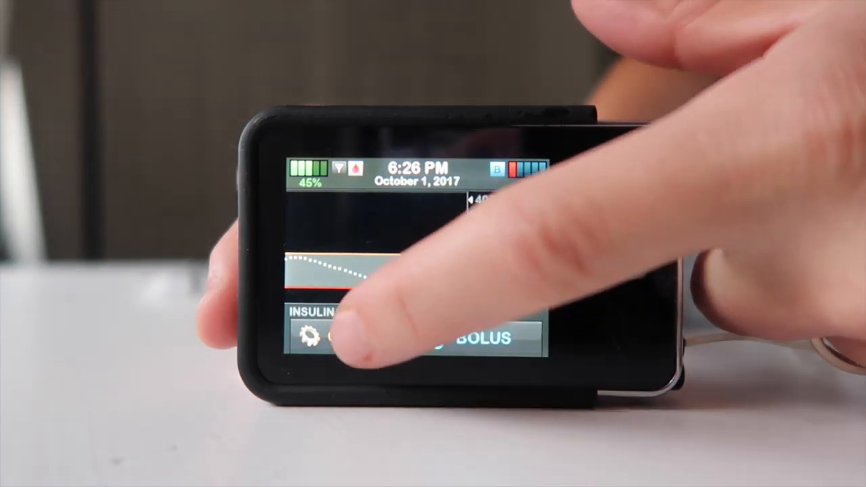
# - Choose Change Cartridge from Options > Load and confirm YES to stop all insulin delivery
pyautogui.click(309, 336)
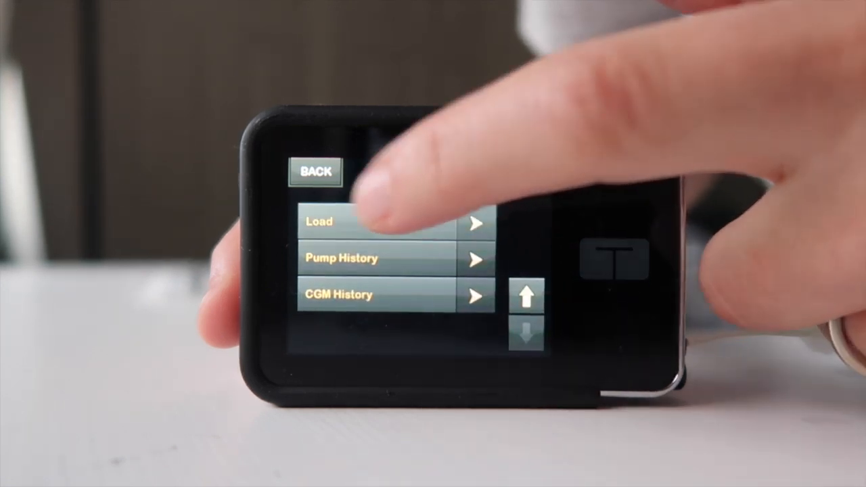
pyautogui.click(322, 222)
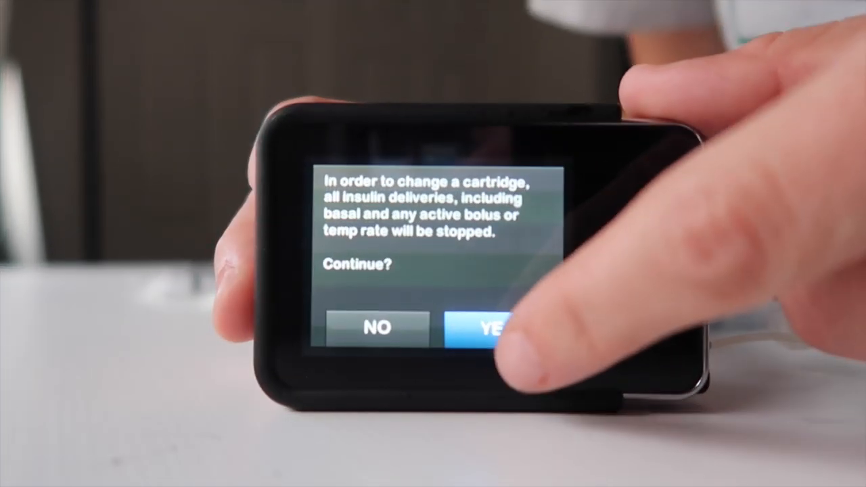
pyautogui.click(490, 328)
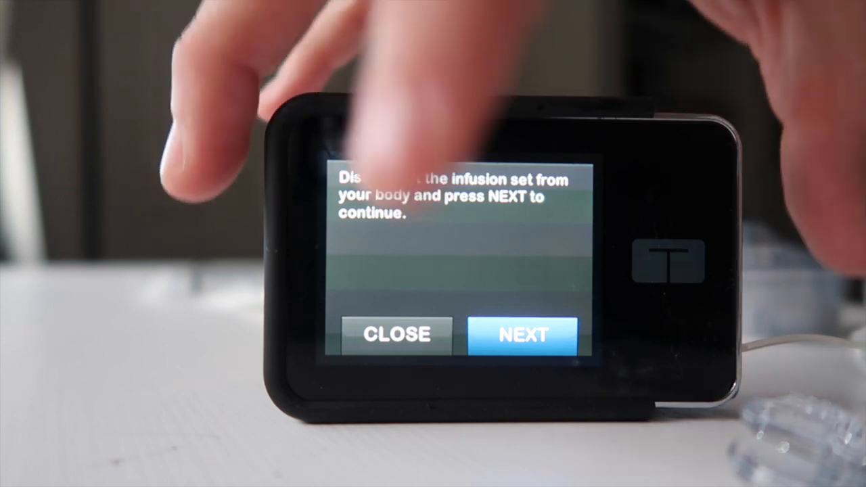
# - Confirm the infusion set is disconnected from the body and continue with NEXT
pyautogui.click(521, 336)
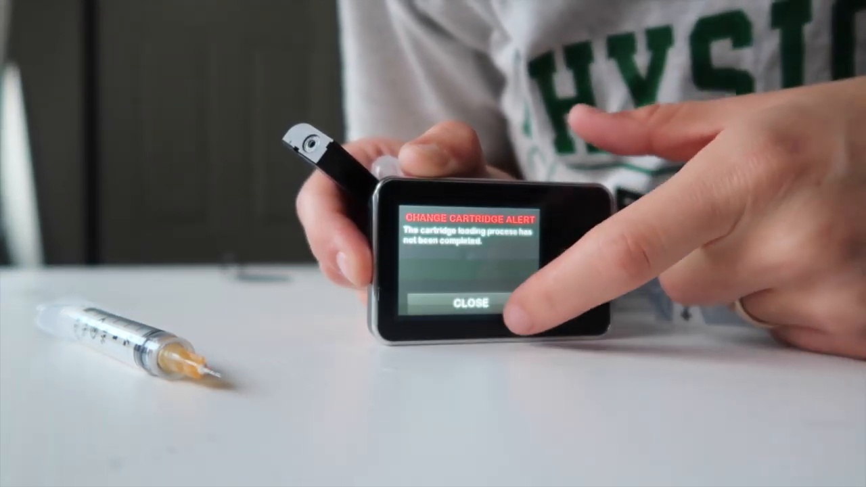
# - Close the incomplete-loading Change Cartridge Alert and continue past the new-cartridge illustration
pyautogui.click(473, 302)
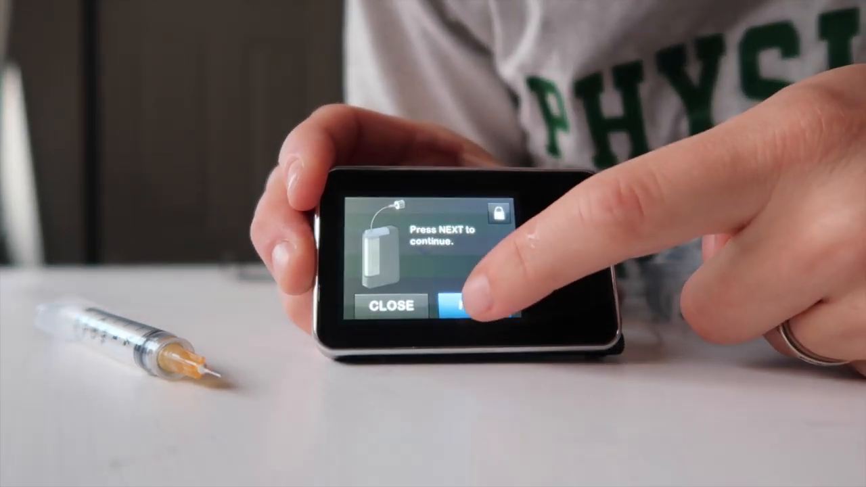
pyautogui.click(480, 306)
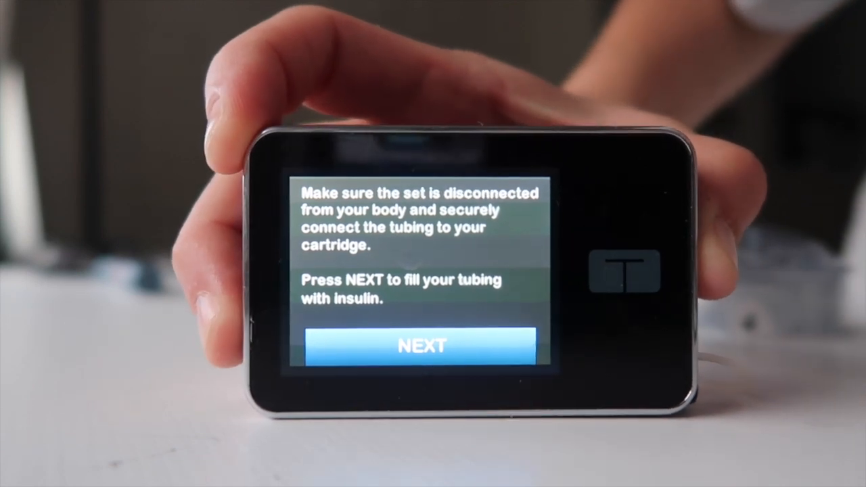
# - Begin filling the disconnected tubing with insulin from the new cartridge
pyautogui.click(422, 346)
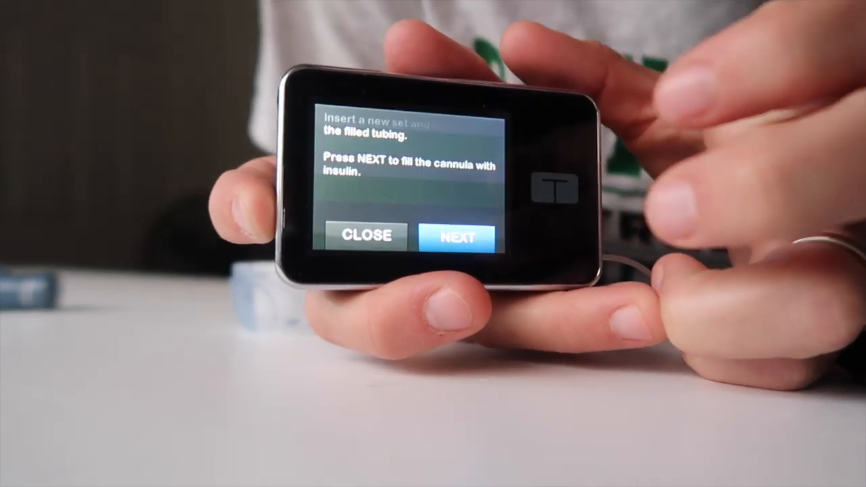
# - Fill the newly inserted set's cannula with the 0.3 u fill amount
pyautogui.click(456, 238)
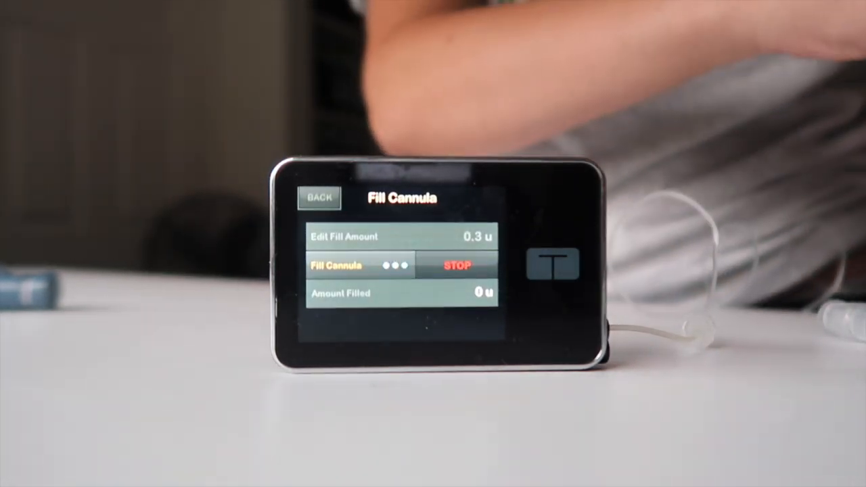
pyautogui.click(458, 265)
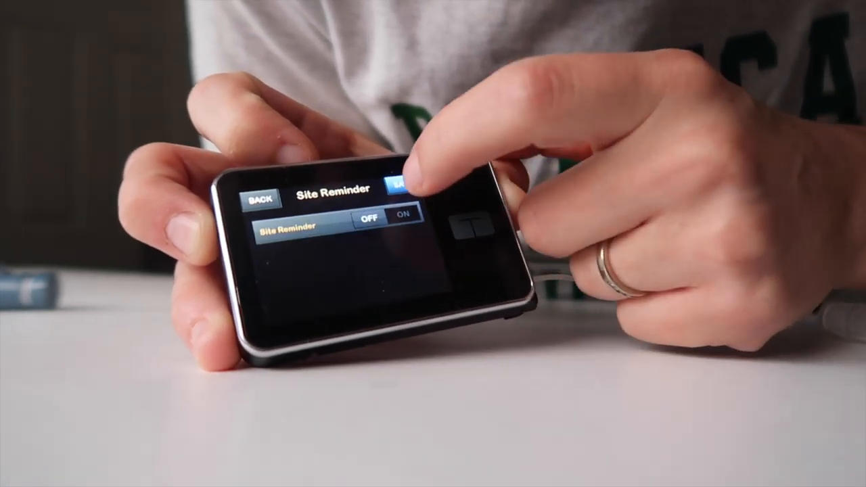
# - Save the site change reminder so 'Setting Saved' confirms it
pyautogui.click(398, 187)
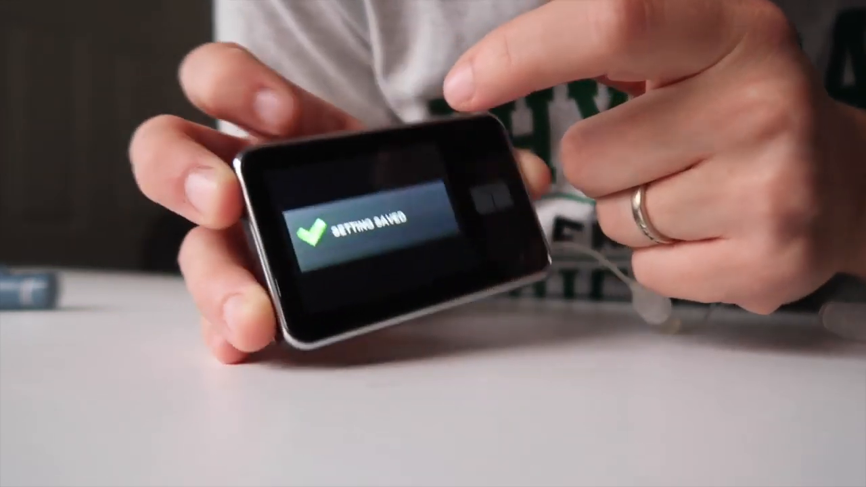